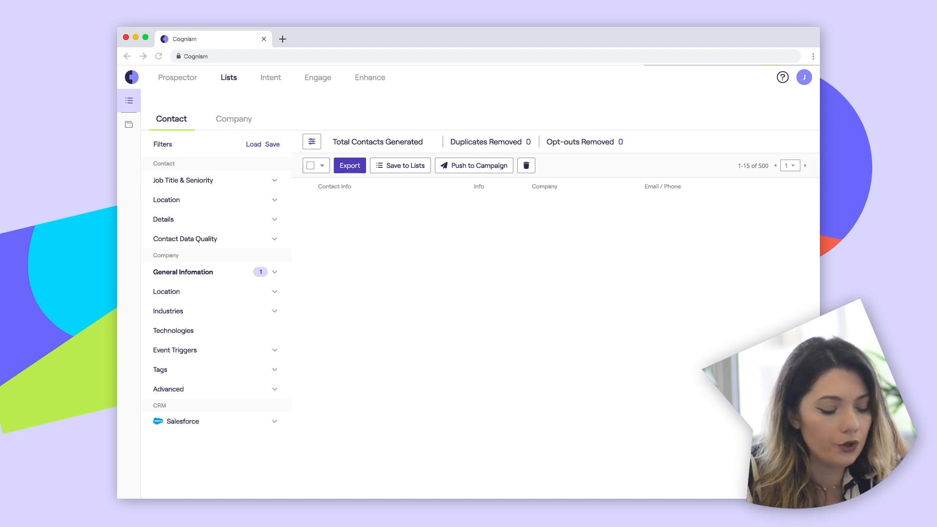
mouse_move(250, 432)
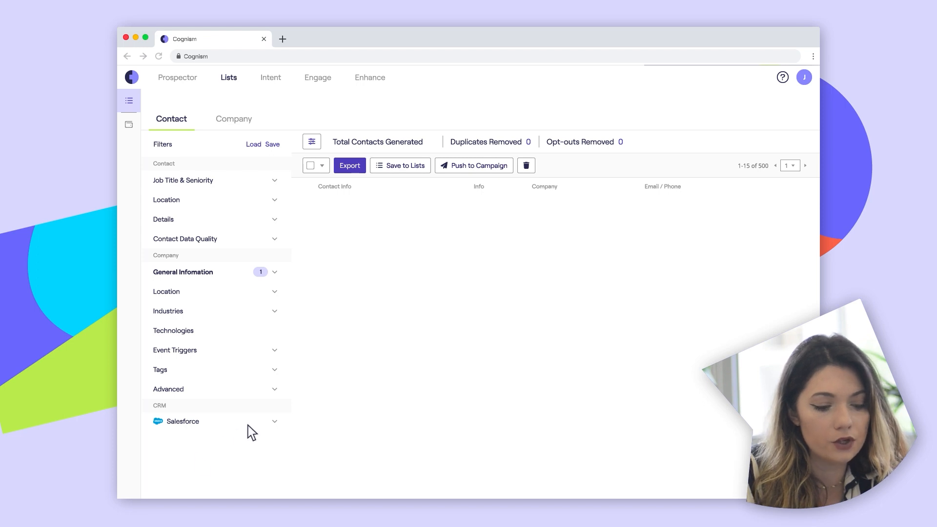
Filter the contact list to Salesforce accounts and save it as a search
left_click(182, 422)
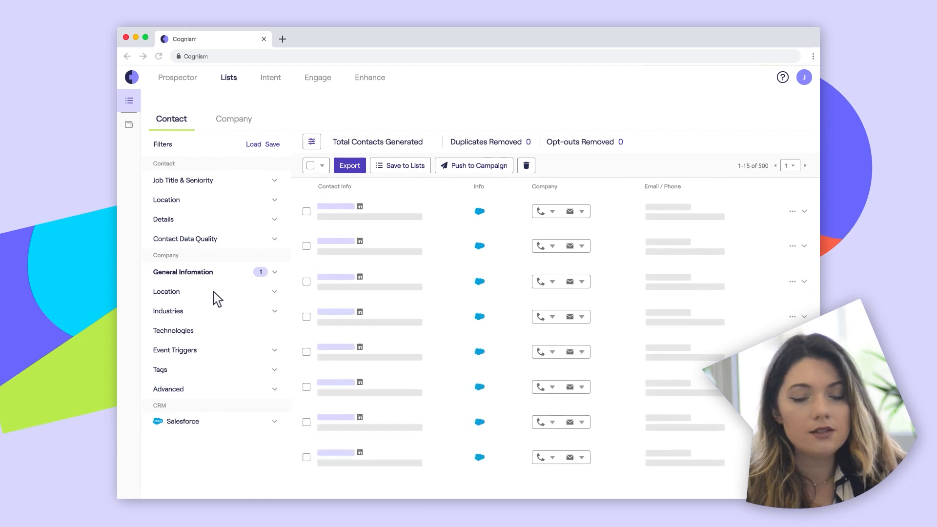
left_click(271, 144)
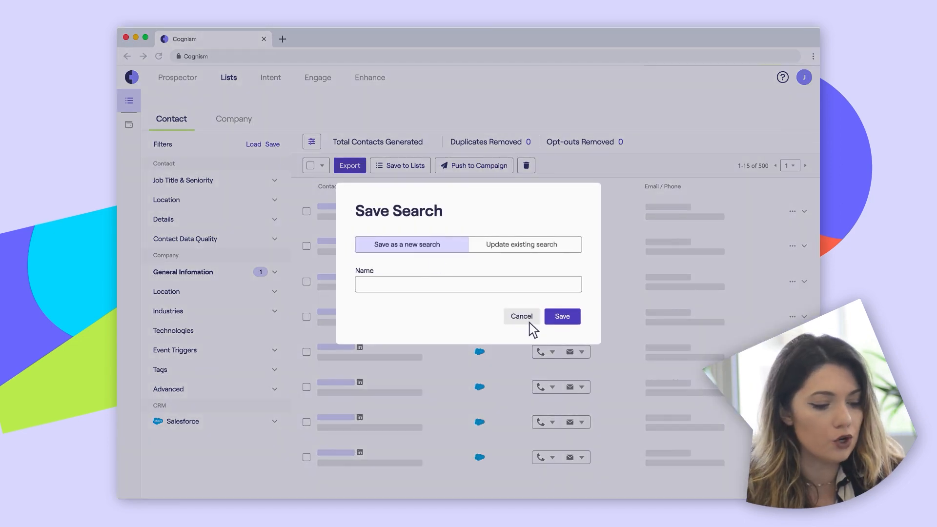
left_click(521, 316)
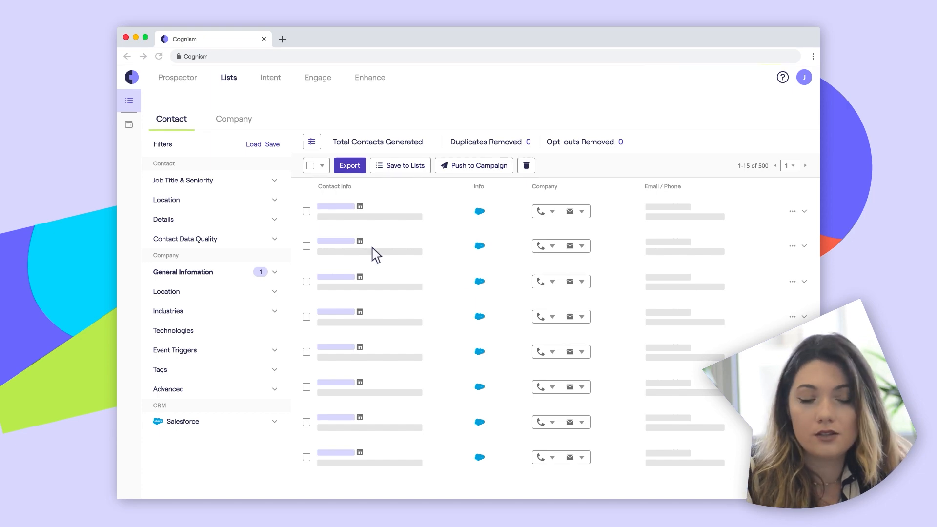
Enter 'Senior' under Job Title & Seniority, then expand the Salesforce CRM filter options
left_click(181, 180)
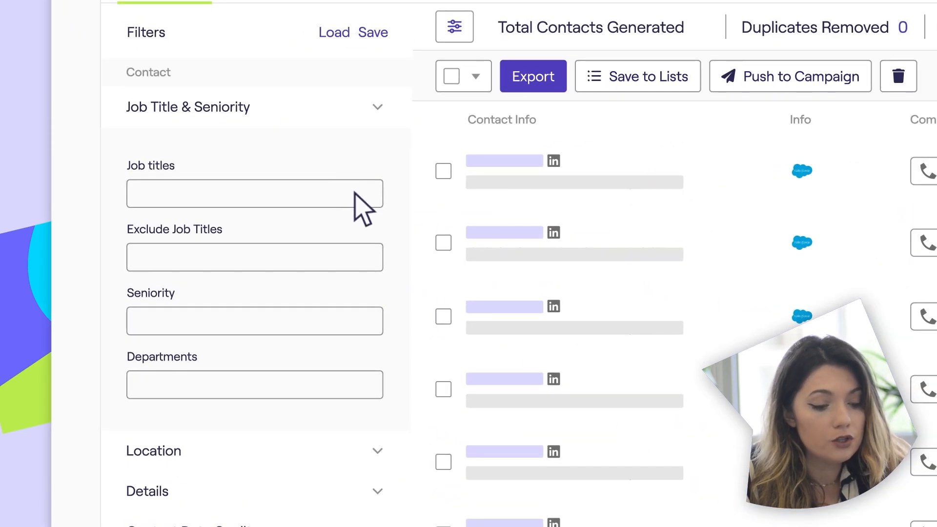
type("Senior")
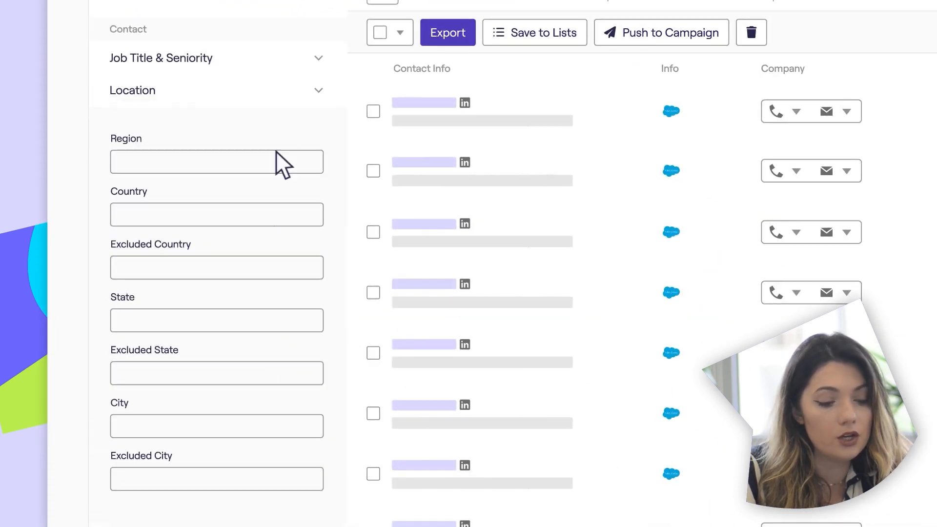
scroll("down", 3)
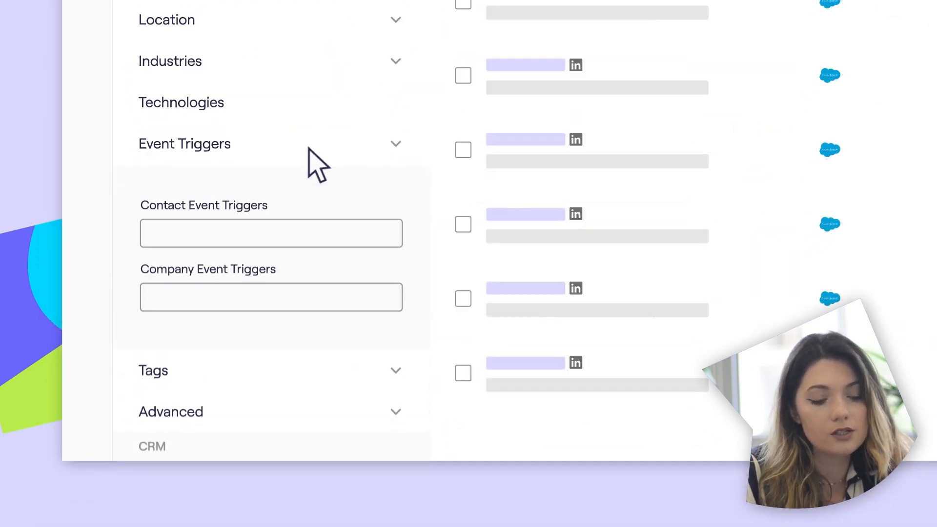
left_click(270, 234)
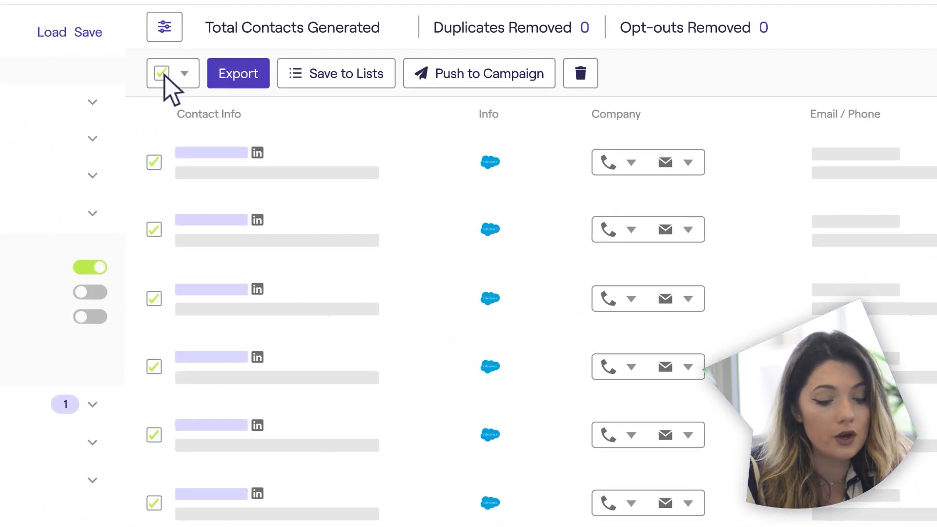
Select all listed contacts and export them to Salesforce
left_click(237, 74)
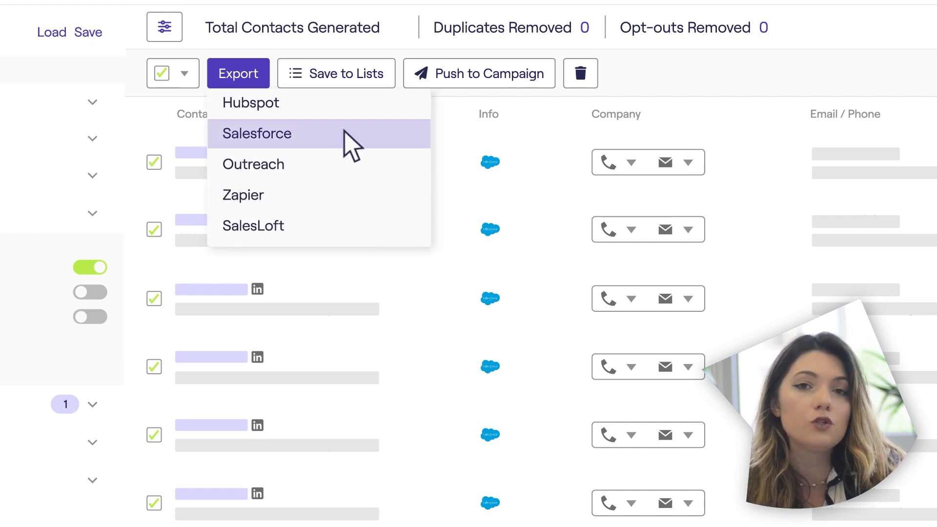
left_click(256, 133)
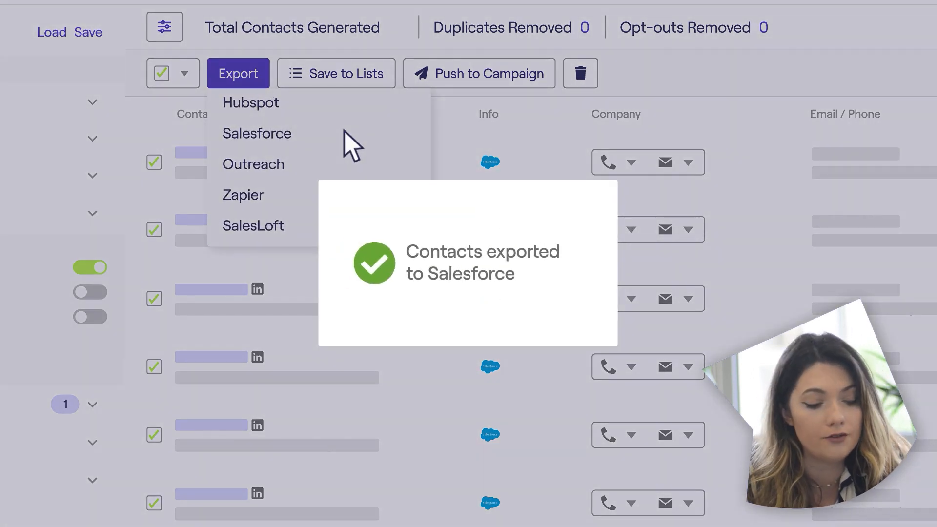